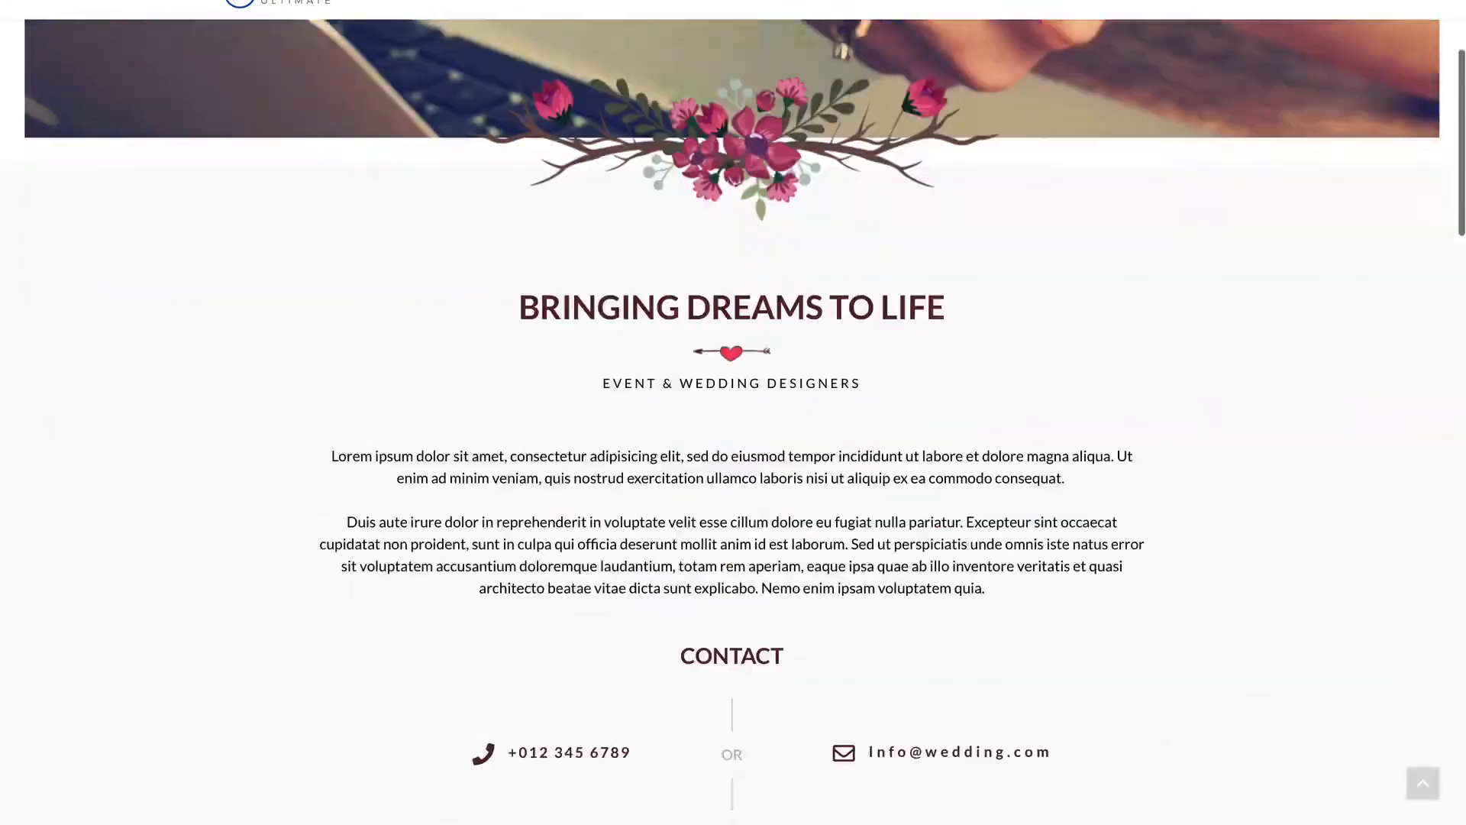
Scroll through Sourcerer's Free vs Pro feature lists on regularlabs.com.
scroll(down, 3)
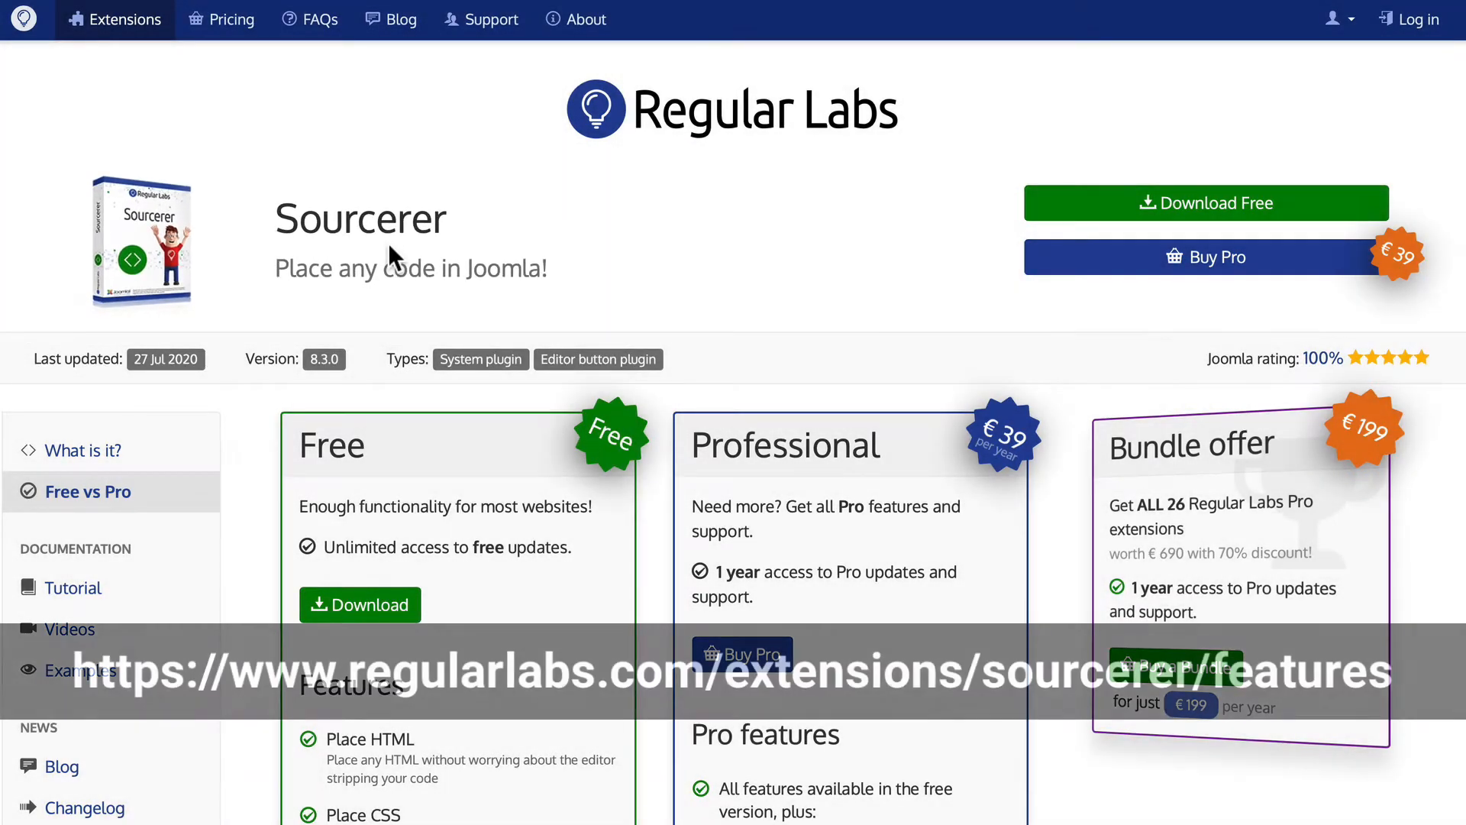
mouse_move(459, 303)
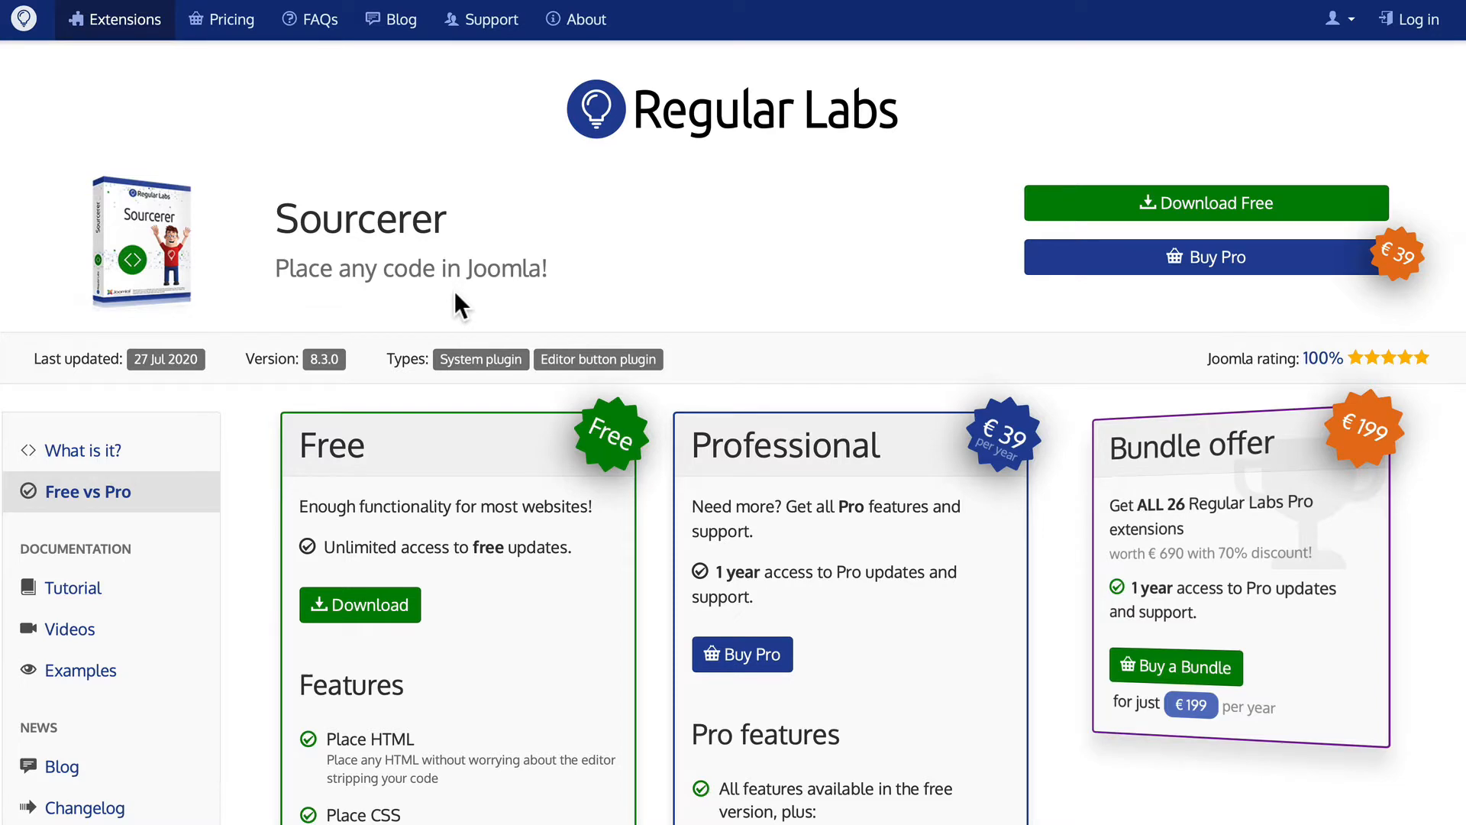
scroll(down, 3)
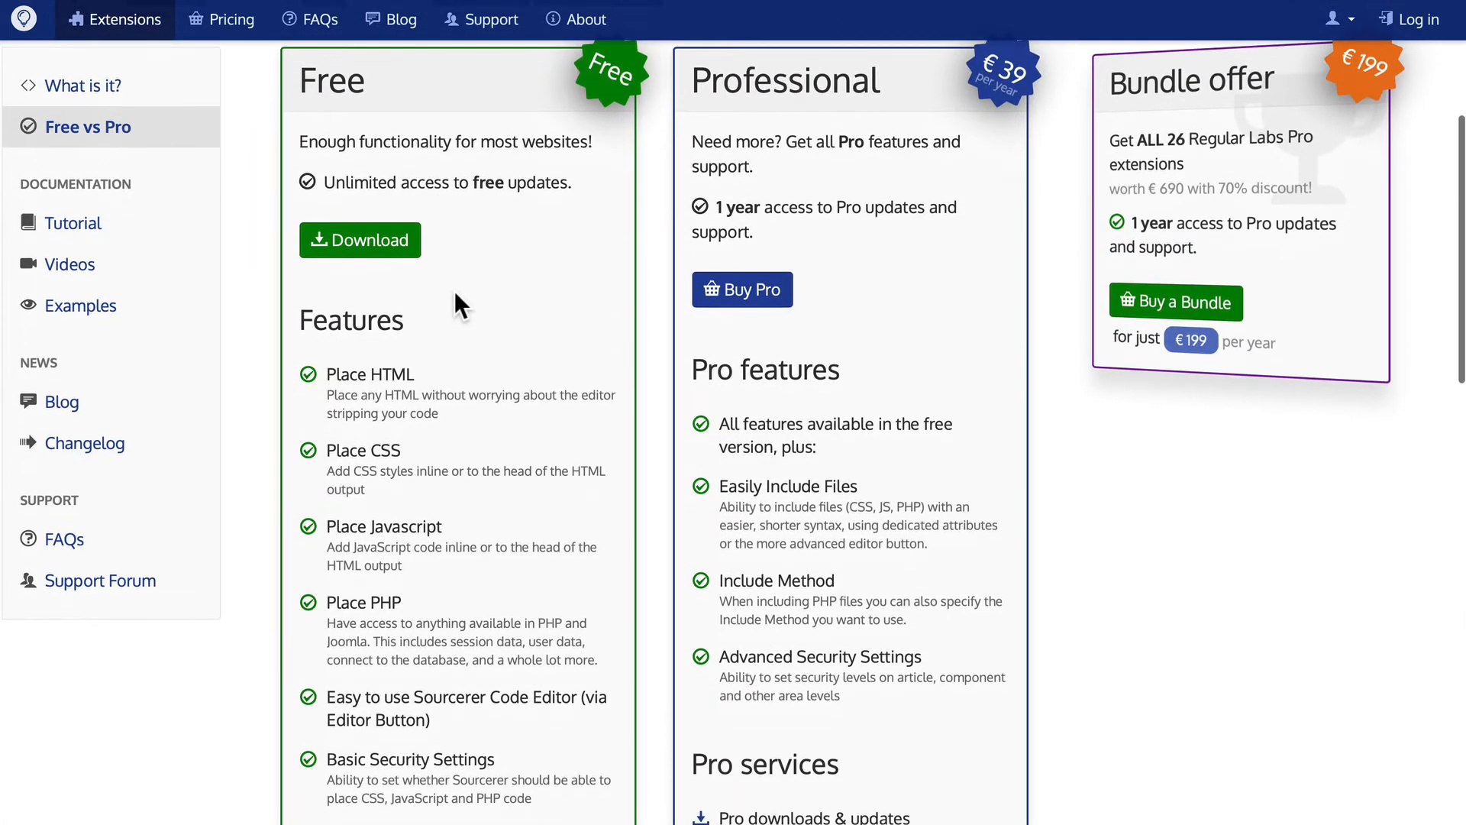
scroll(down, 3)
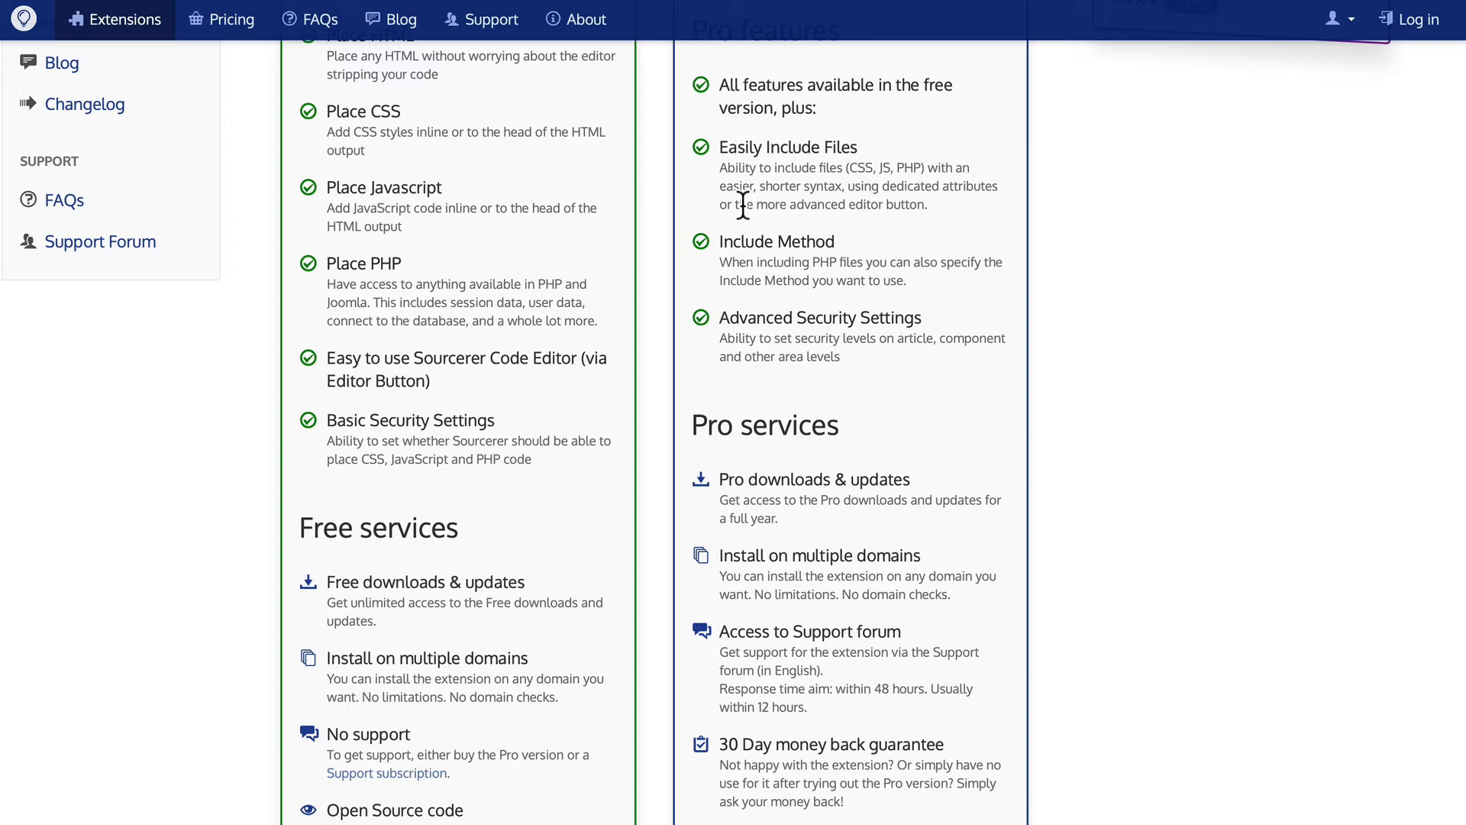
mouse_move(769, 356)
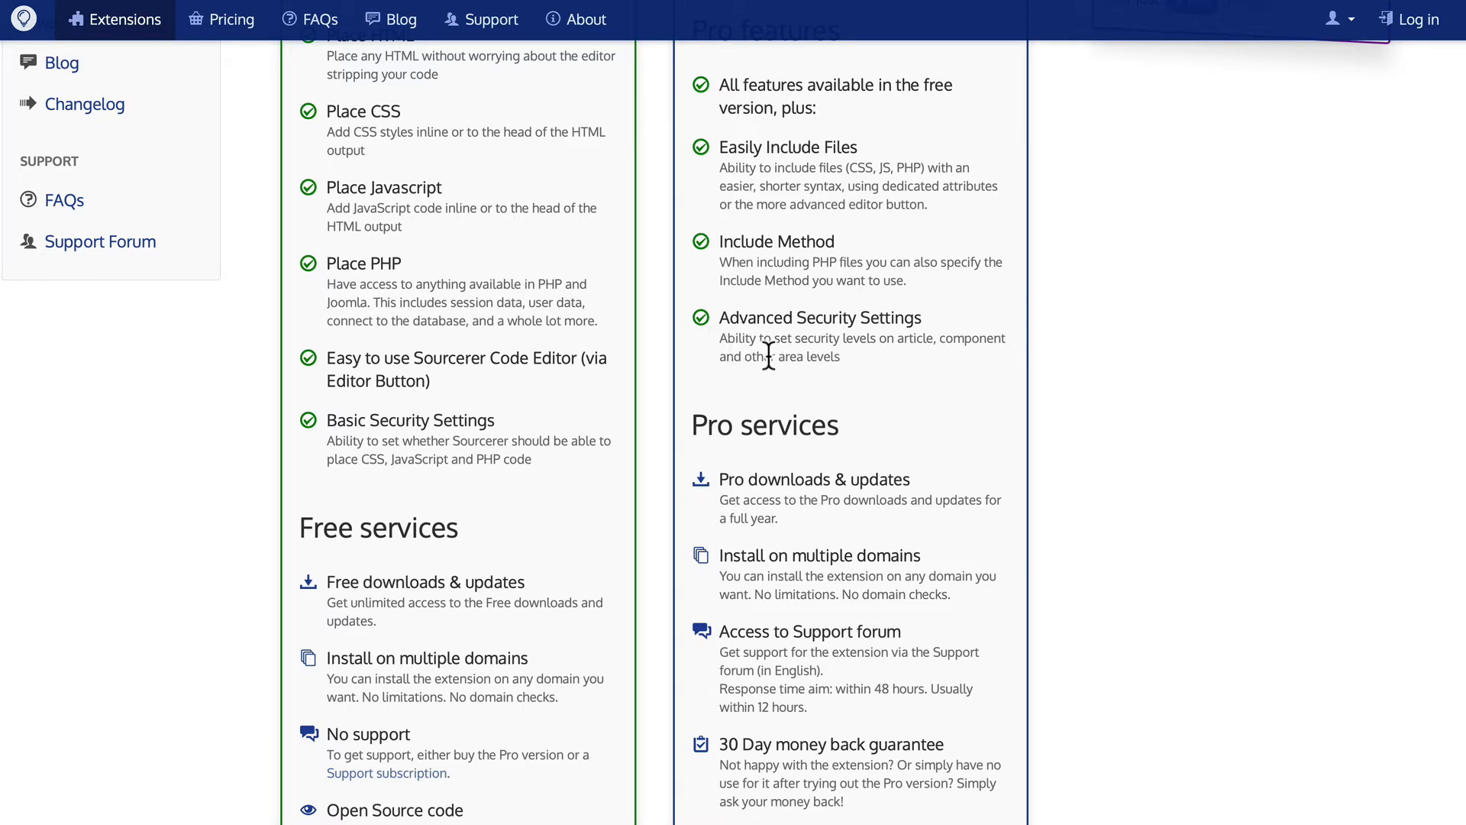
scroll(down, 3)
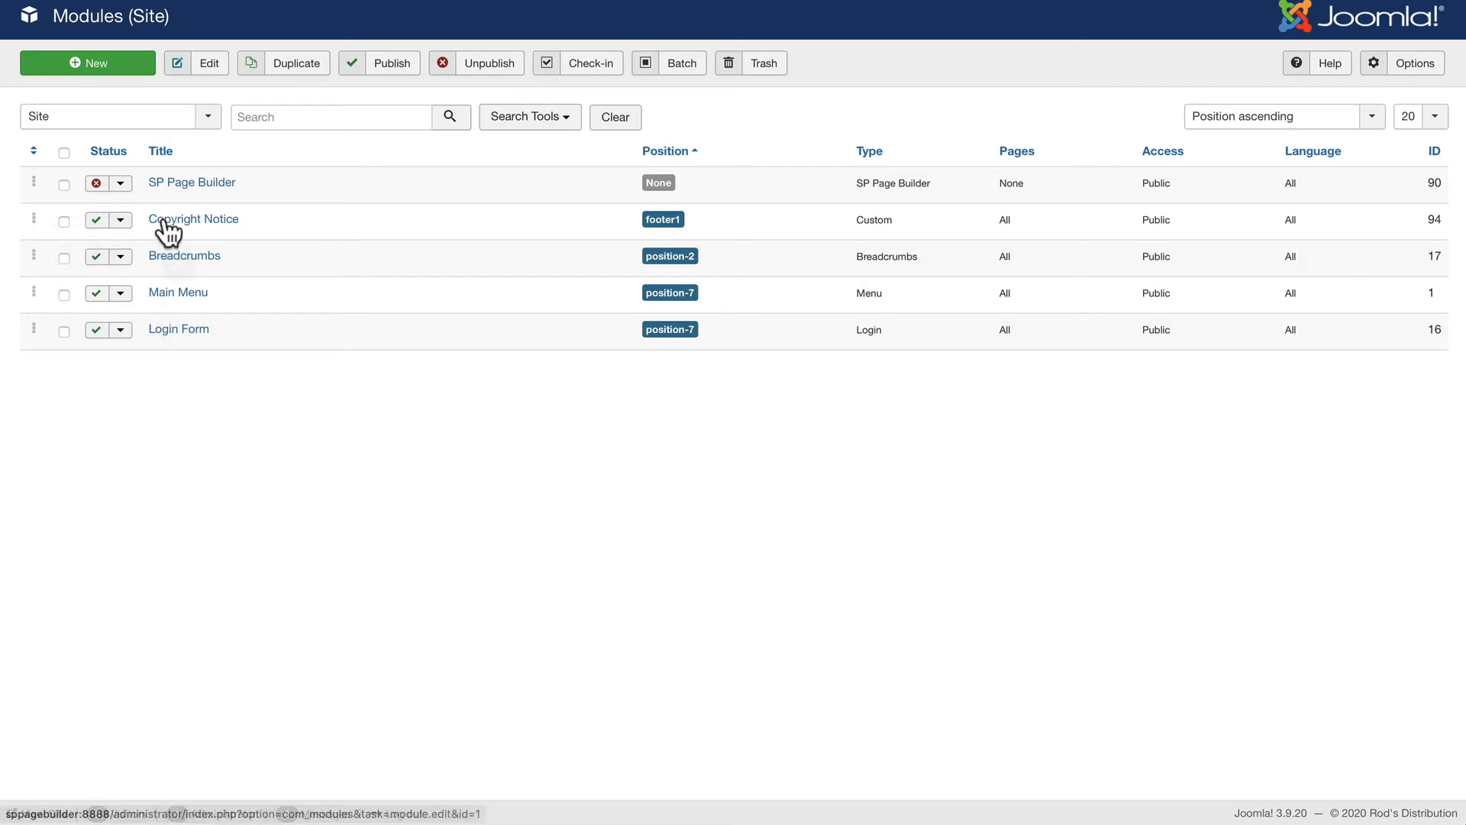
mouse_move(191, 227)
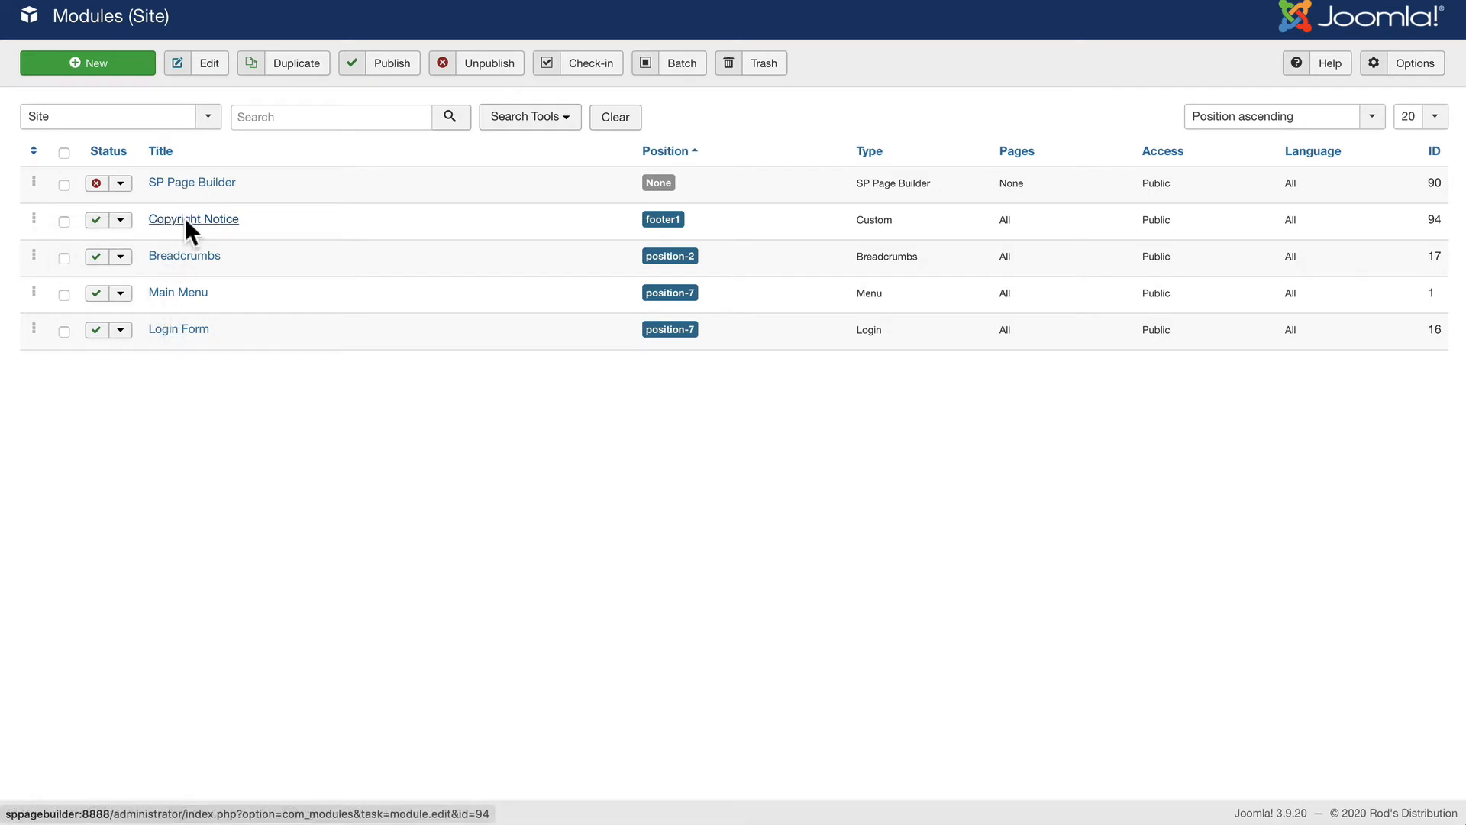
Open the Copyright Notice module from the Site Modules list.
click(193, 219)
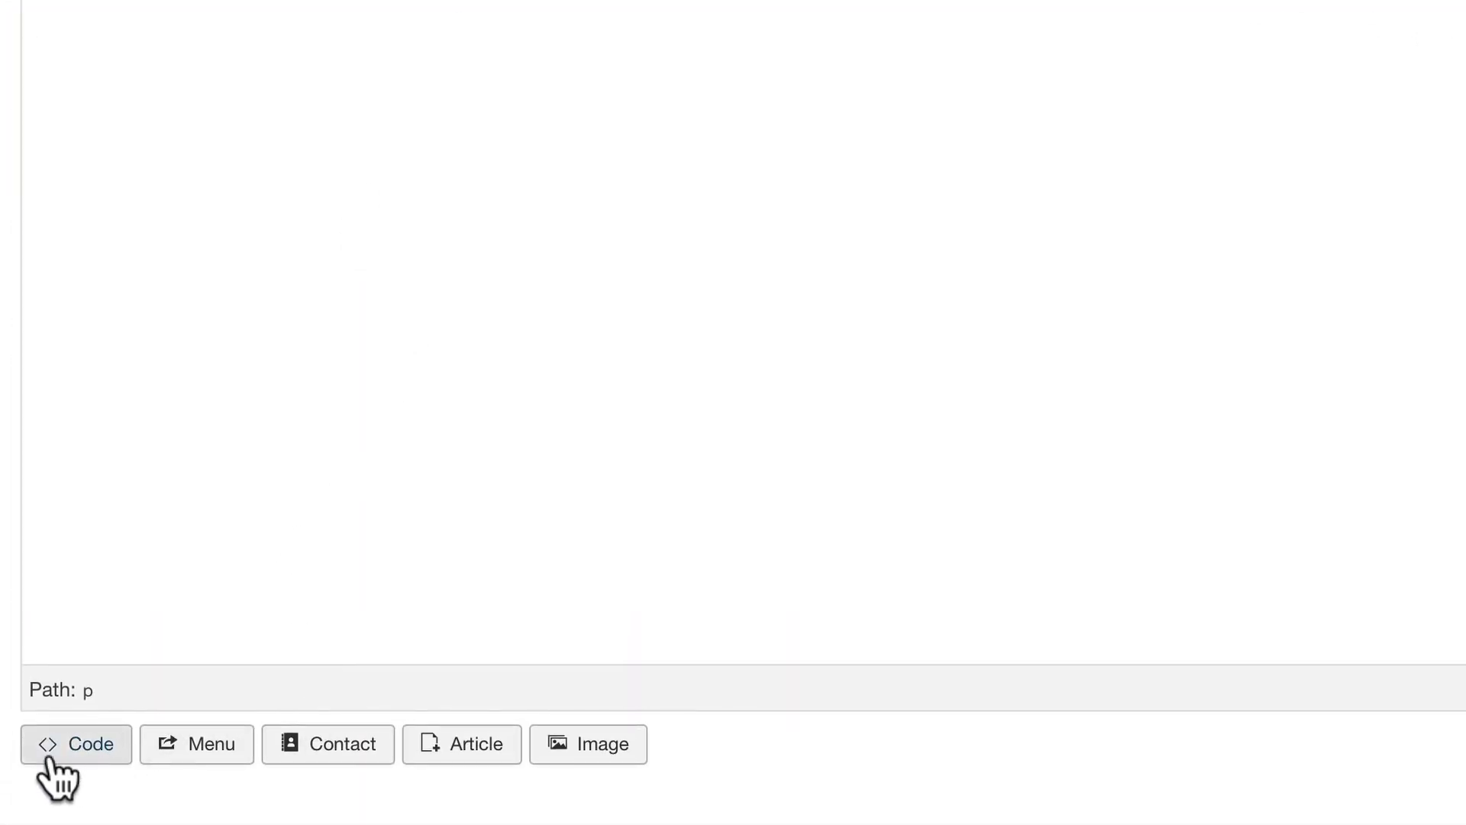
Enter echo date("Y"); as PHP code in the Sourcerer code window.
click(75, 745)
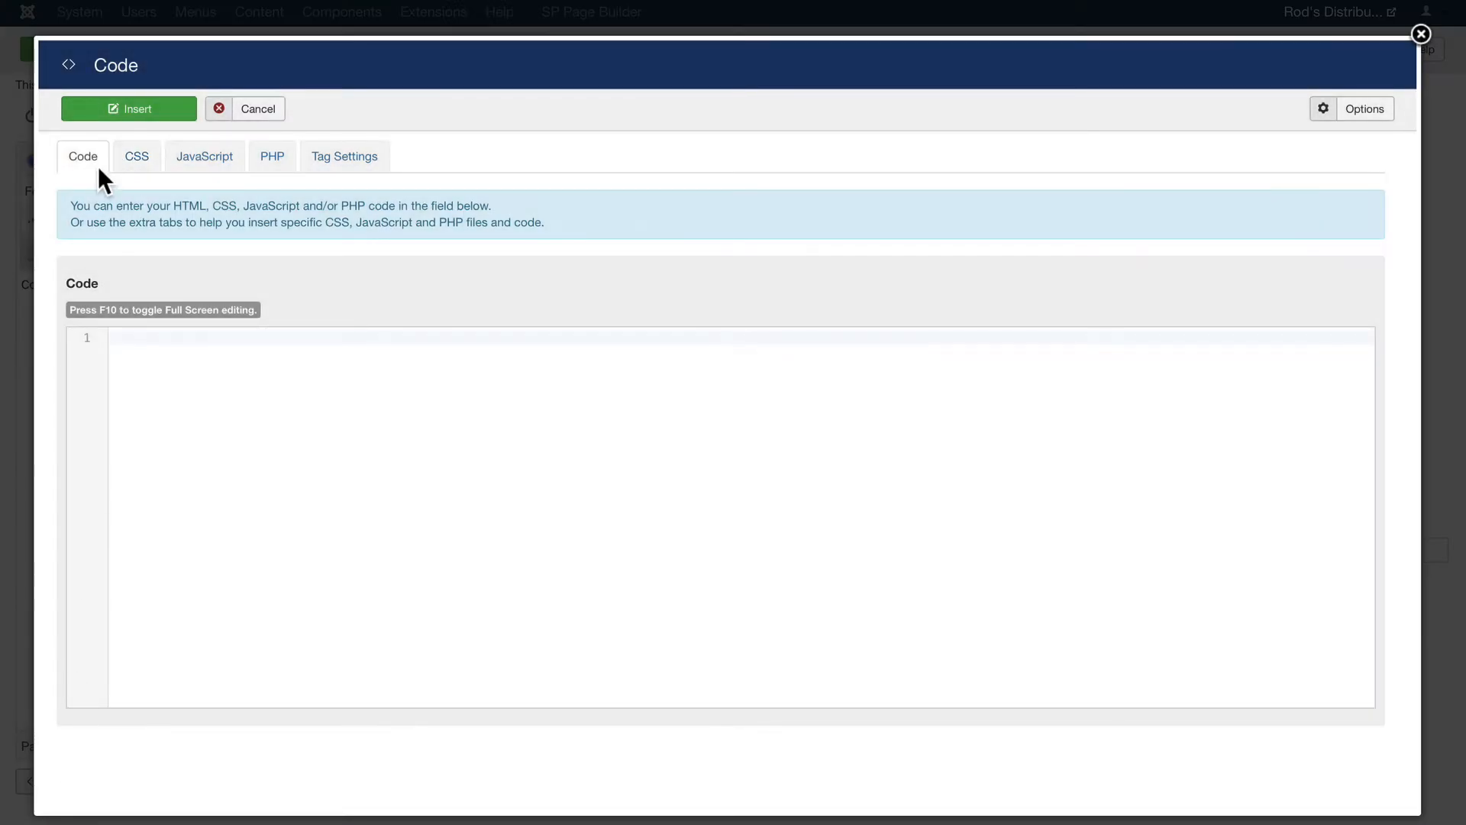
mouse_move(151, 178)
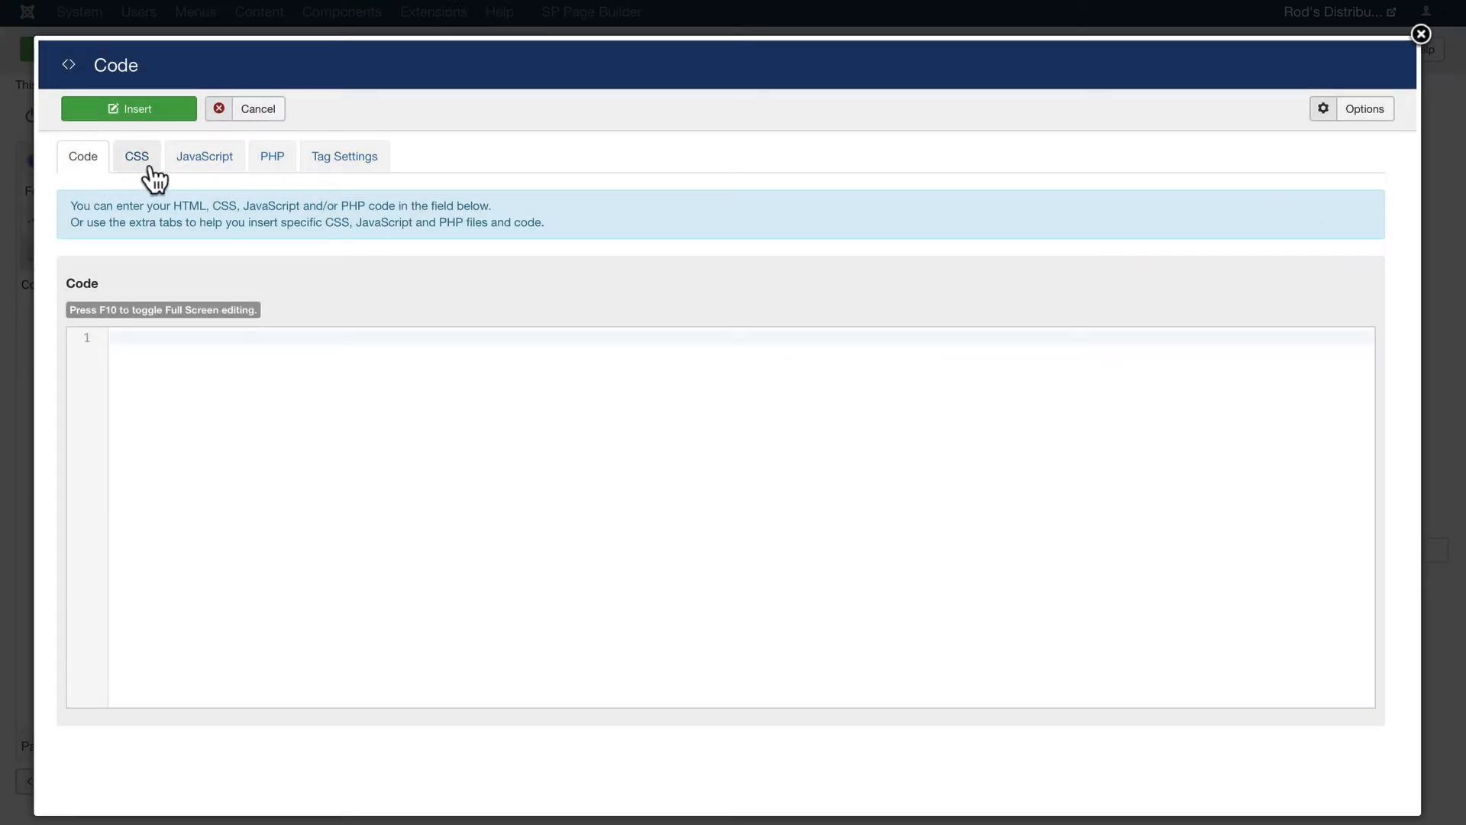
mouse_move(355, 164)
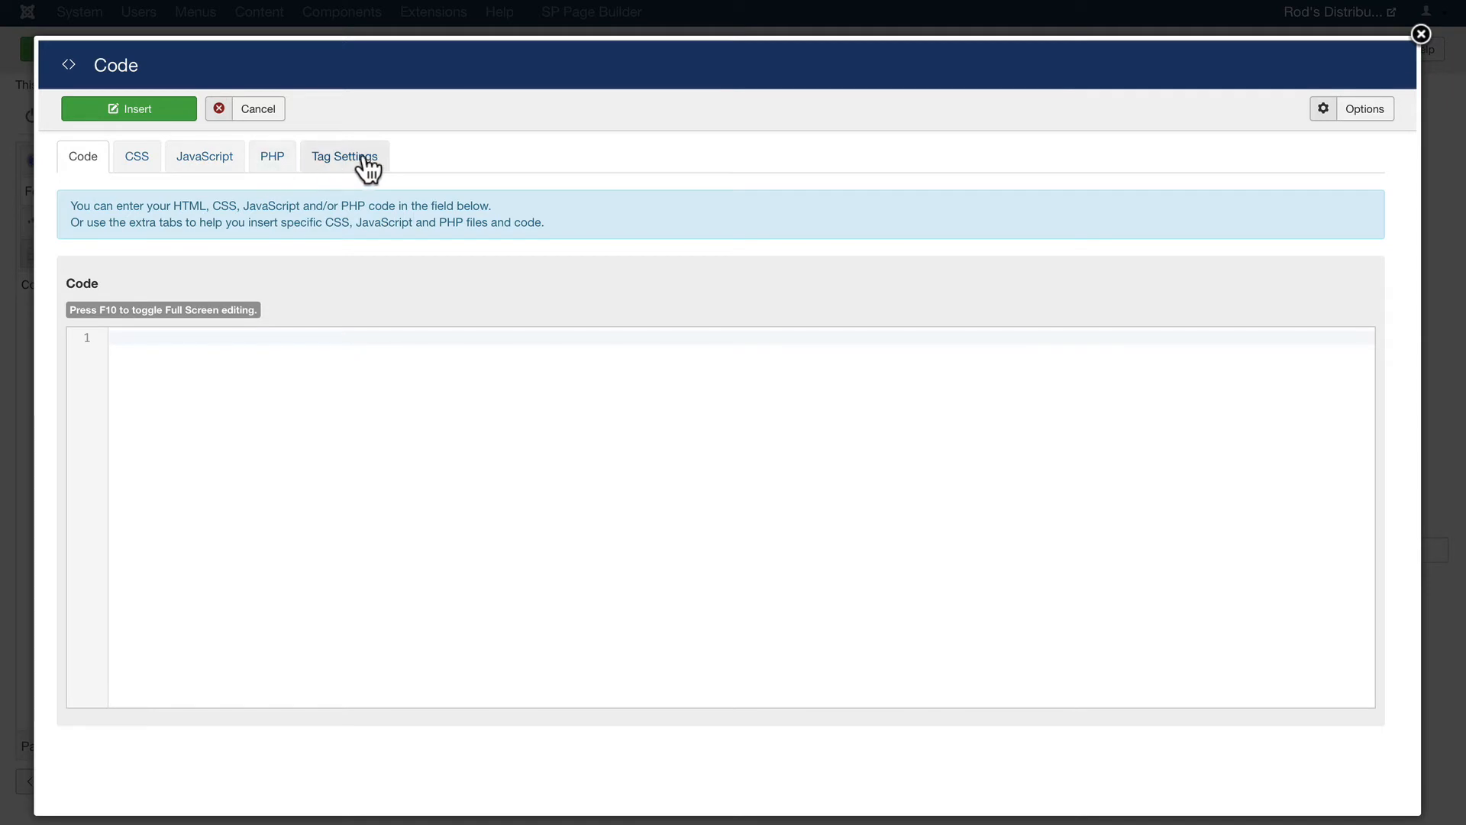
mouse_move(258, 170)
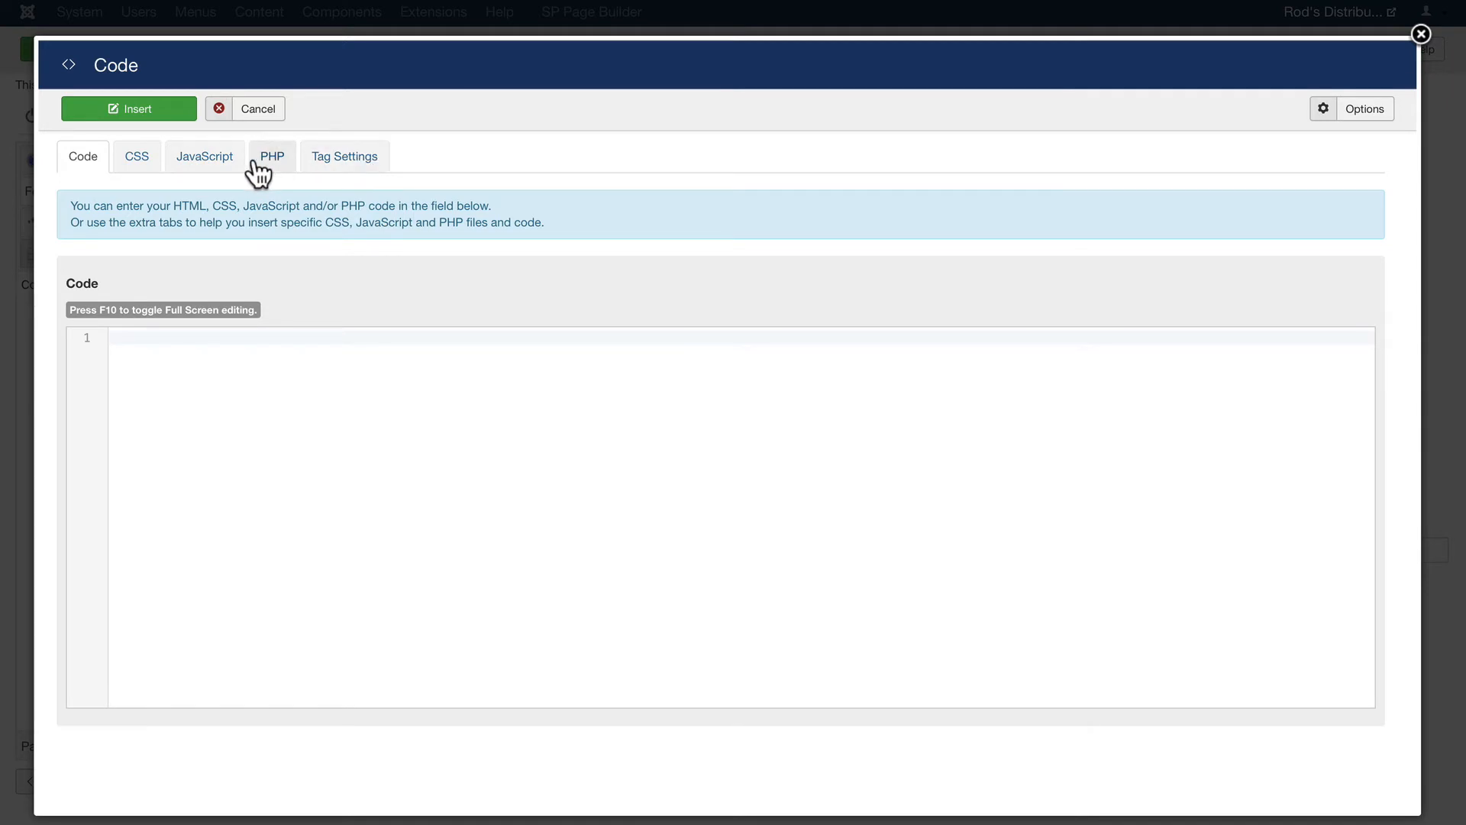
click(272, 157)
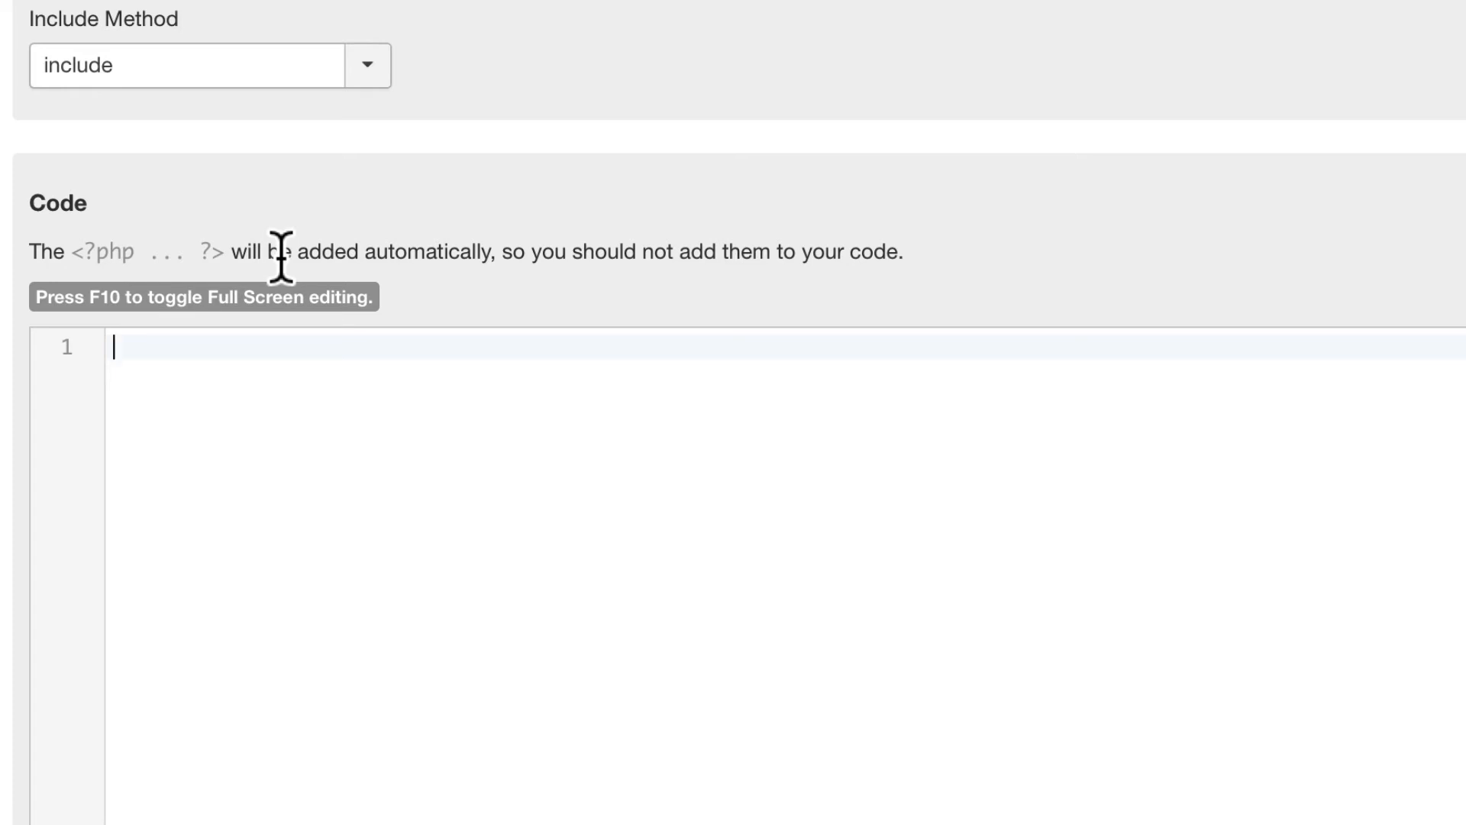
text(e)
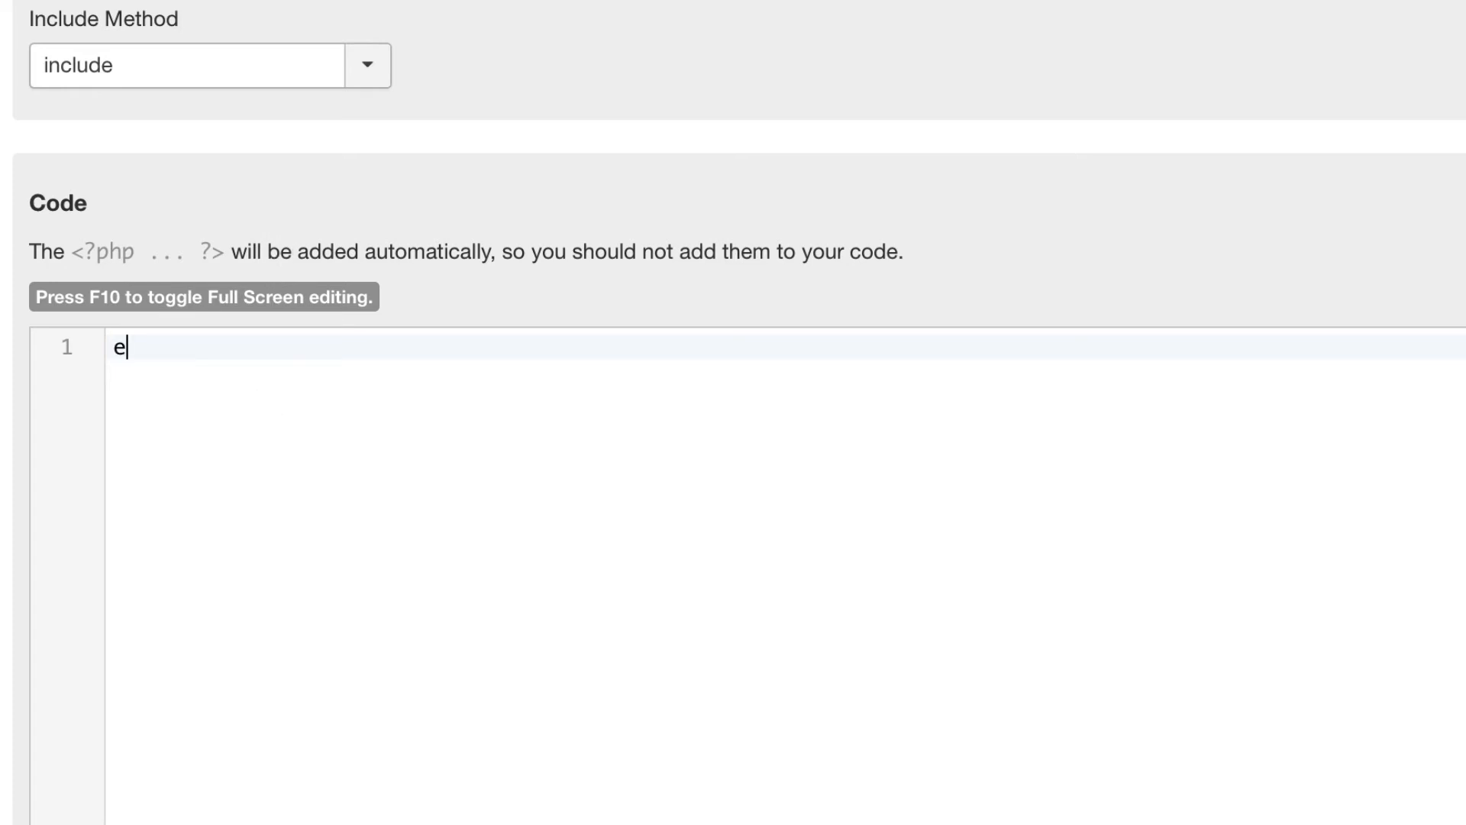
text(cho date)
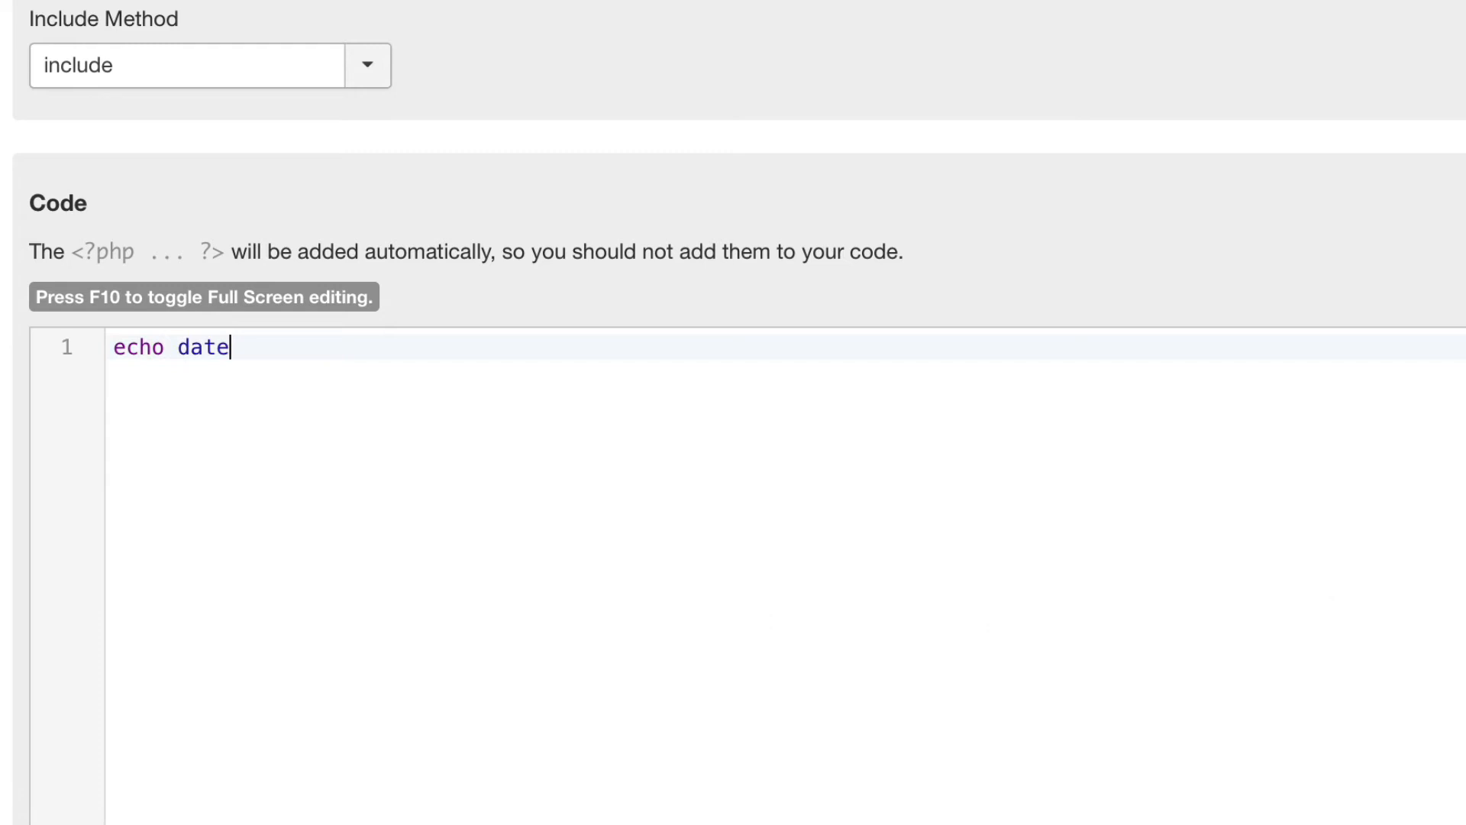
text(("Y");)
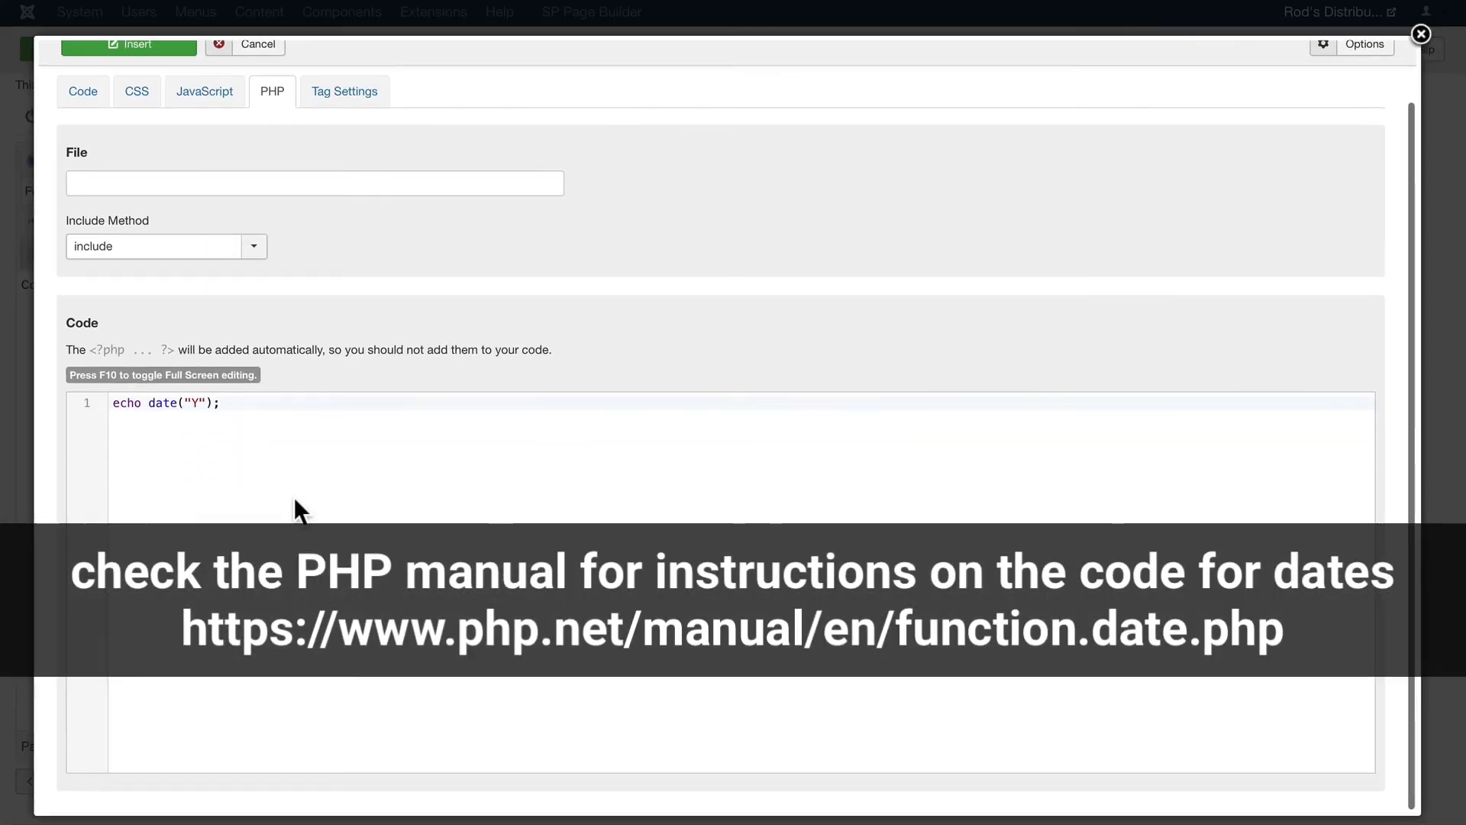
Insert the year snippet and move "Copyright" before it, giving "Copyright 2020 - Rod's Demo Site".
click(136, 44)
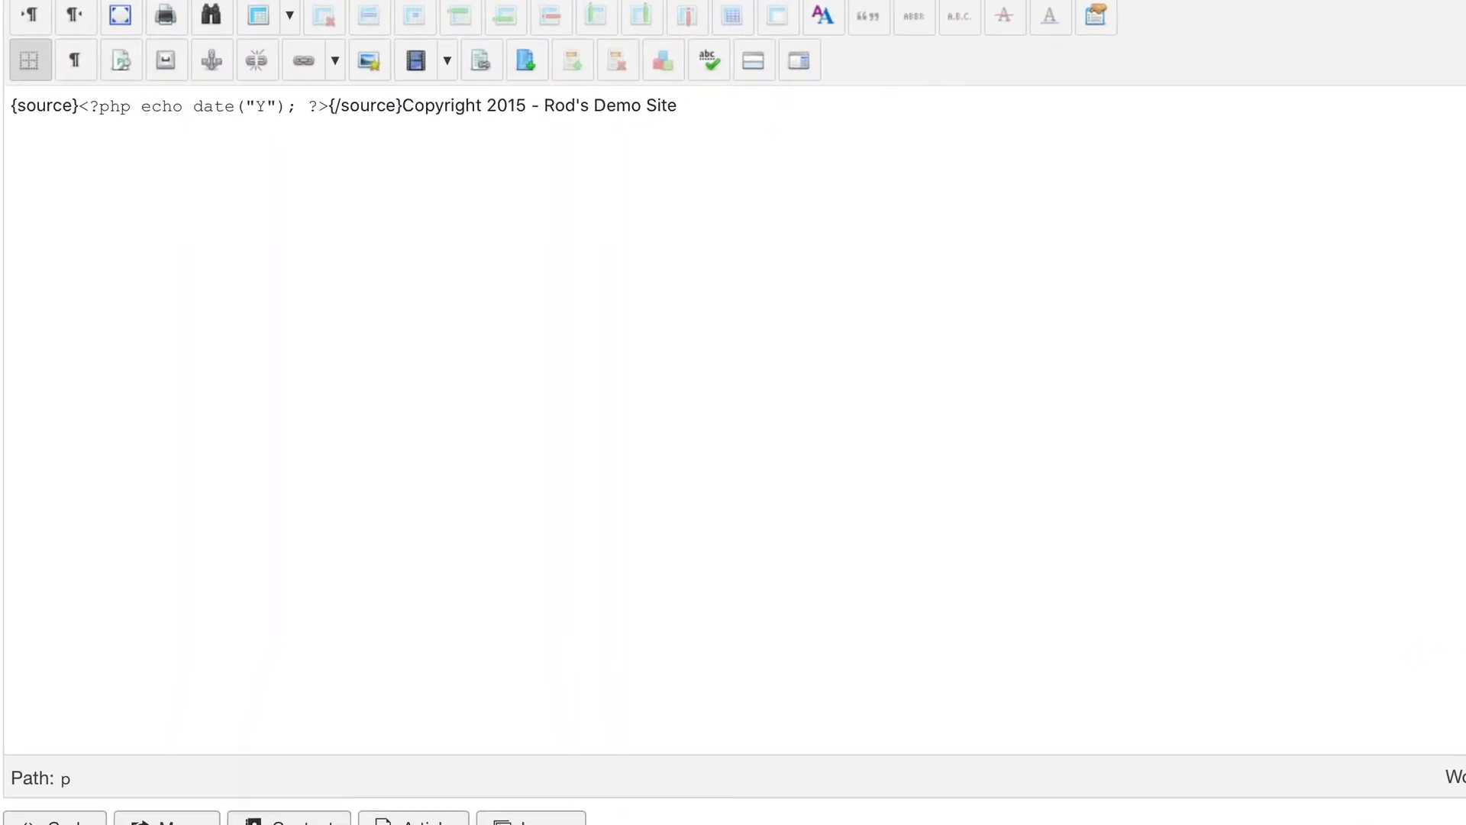
click(402, 105)
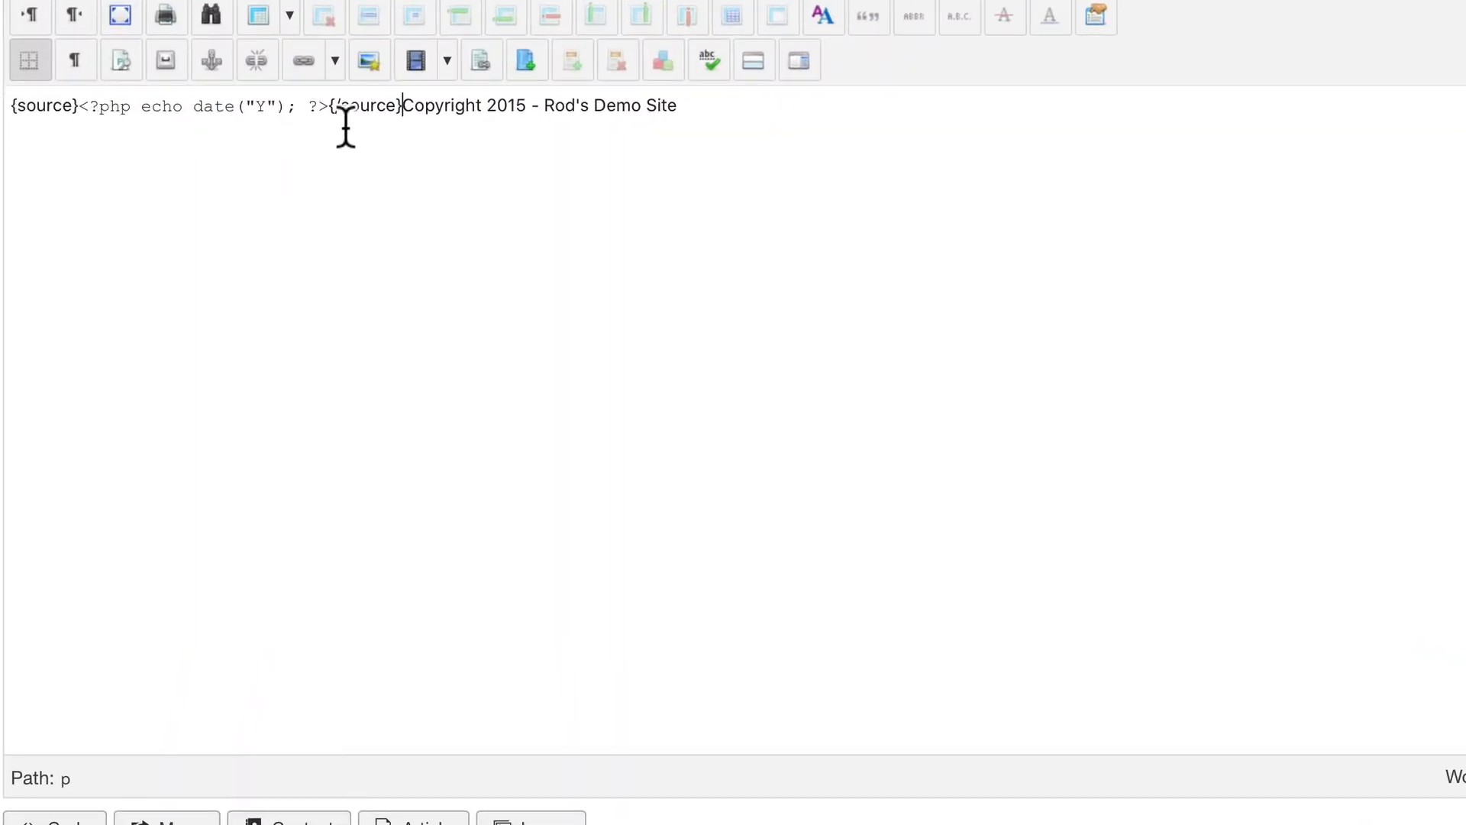
double_click(443, 106)
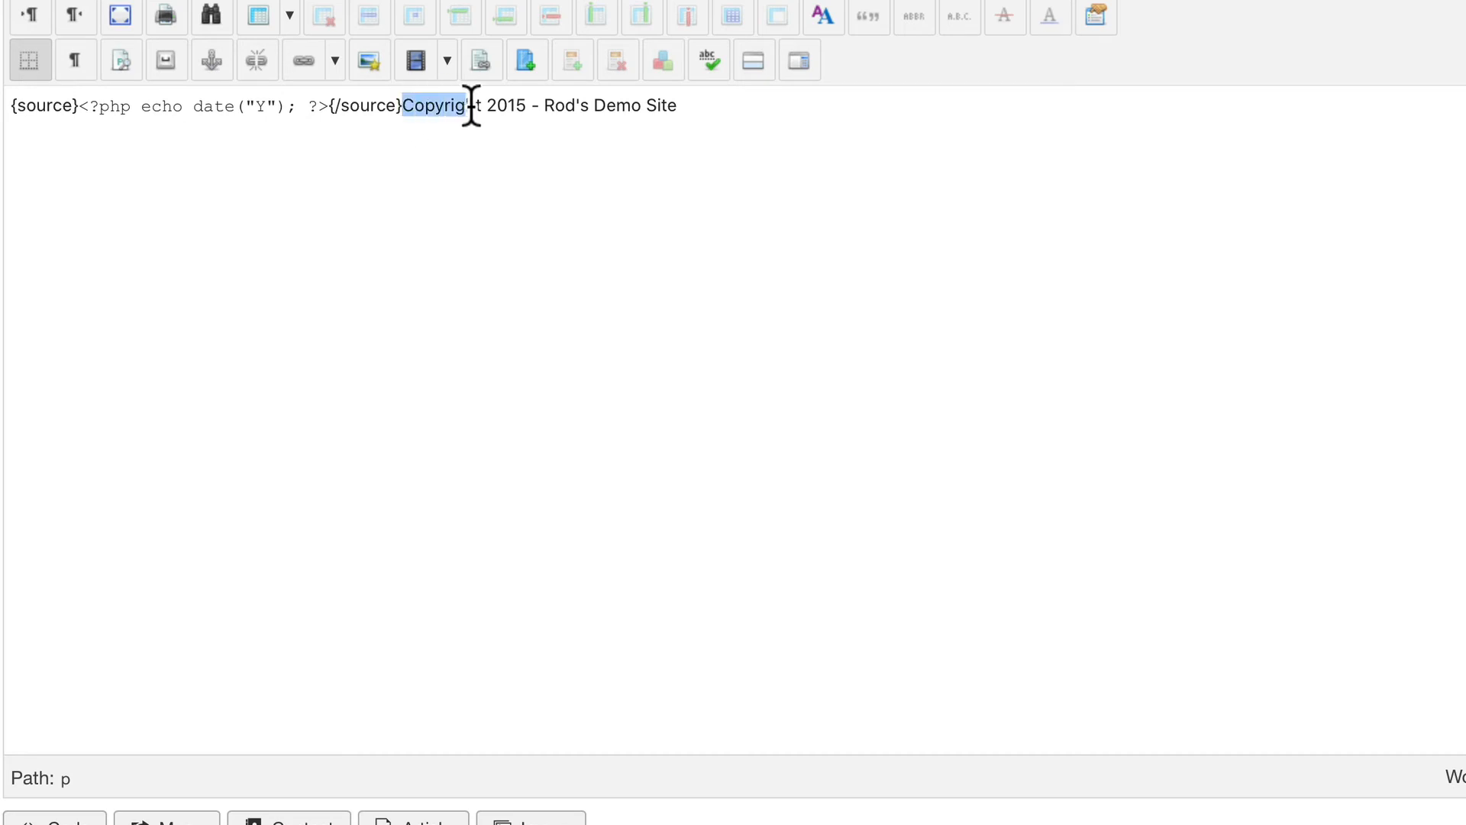
key(Delete)
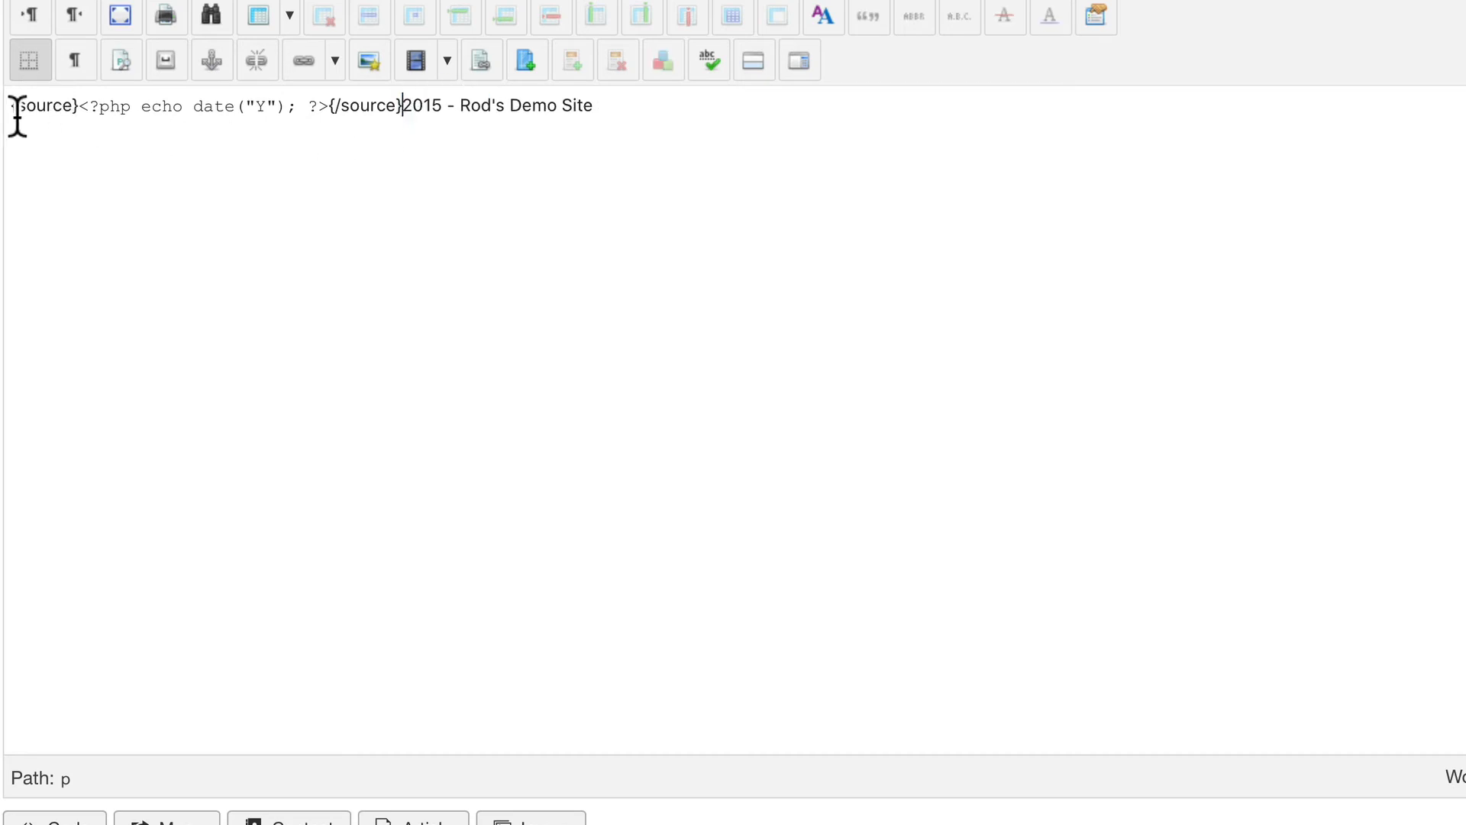
text(Copyright)
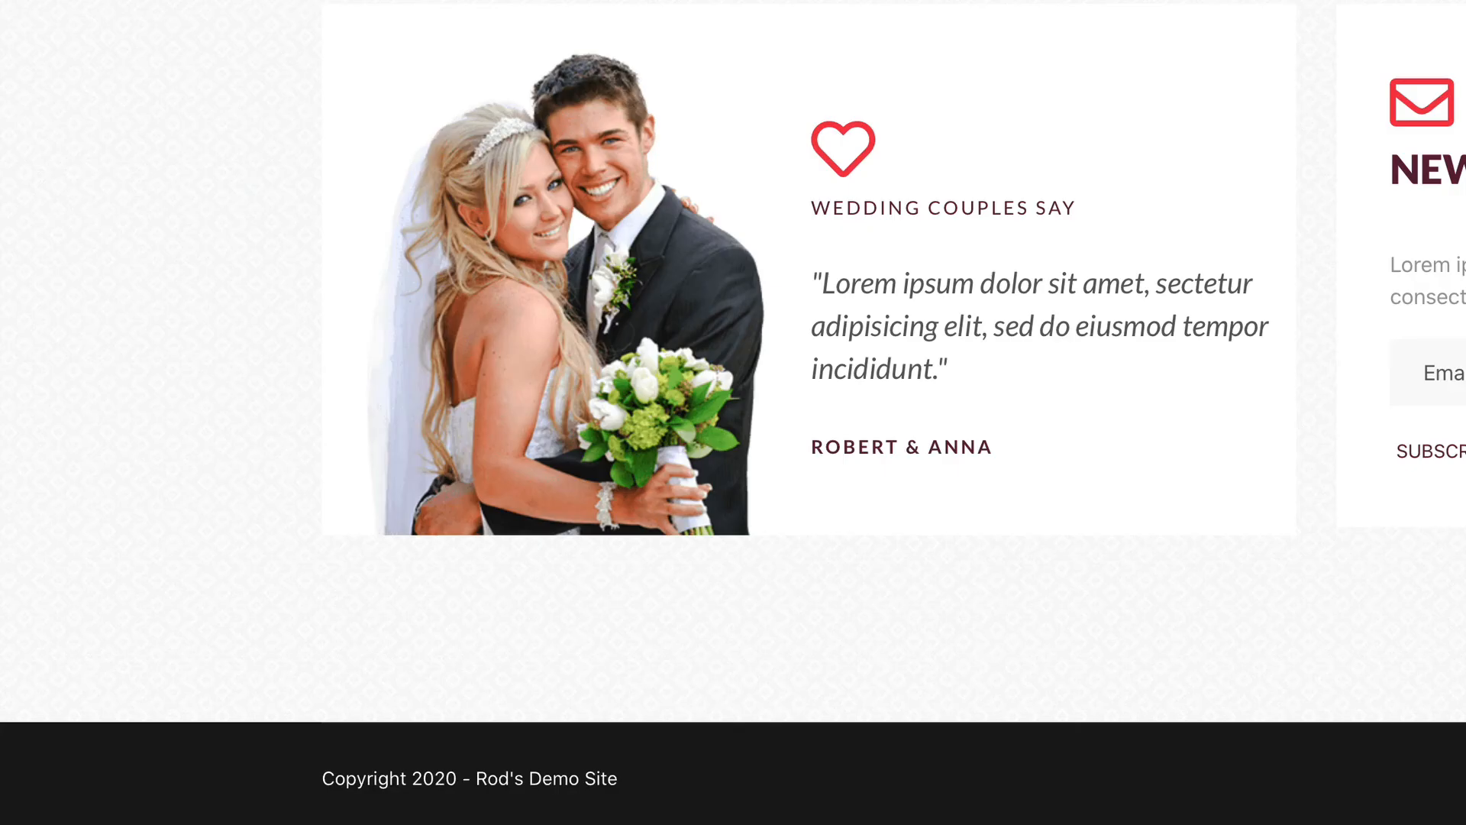
mouse_move(544, 778)
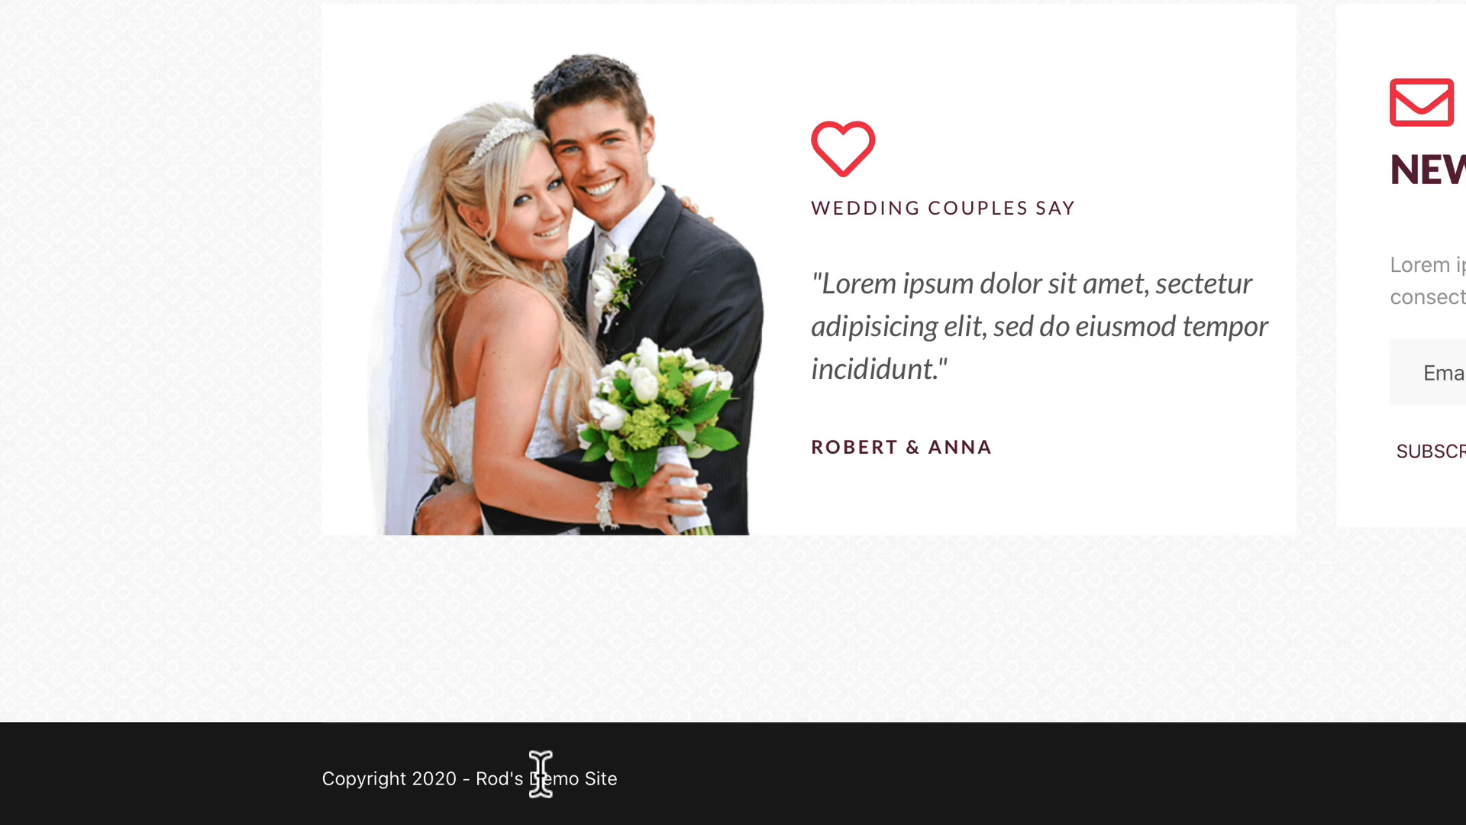